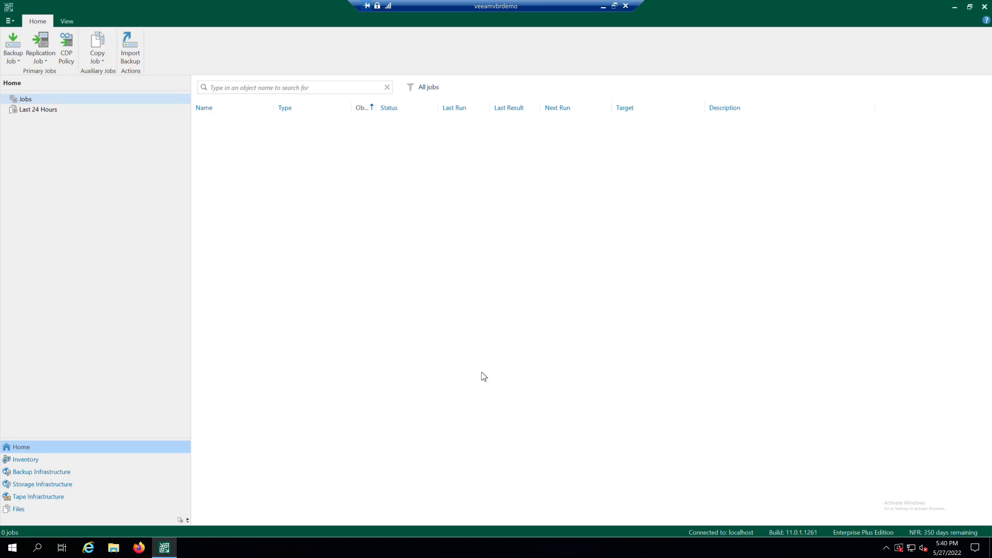
pyautogui.moveTo(48, 477)
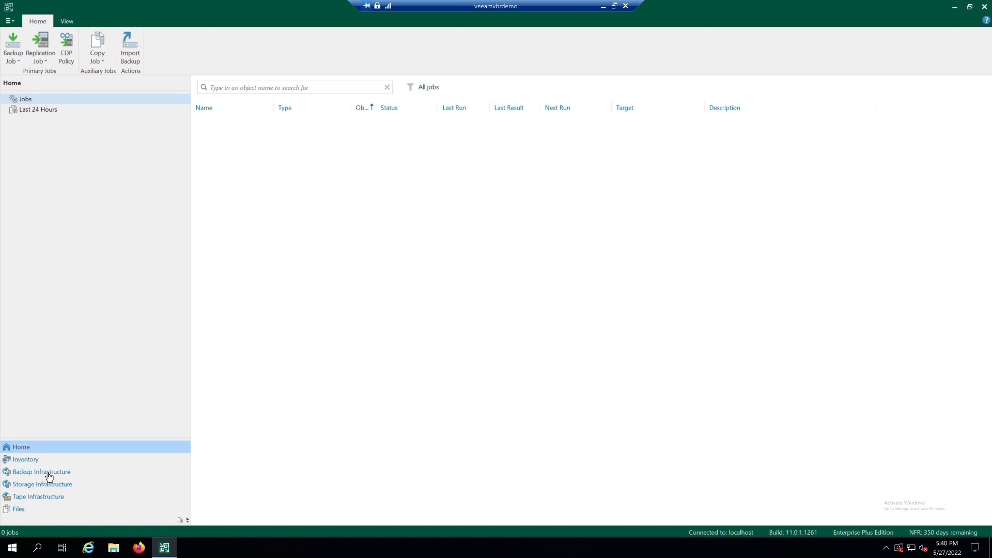
# Show the Managed Servers list under Backup Infrastructure, with four servers registered.
pyautogui.click(40, 471)
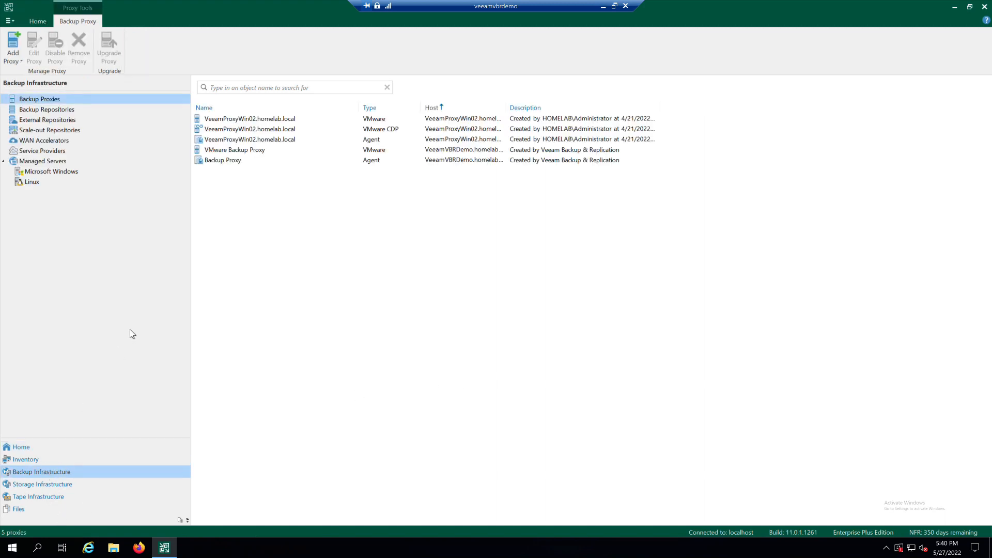
pyautogui.click(43, 161)
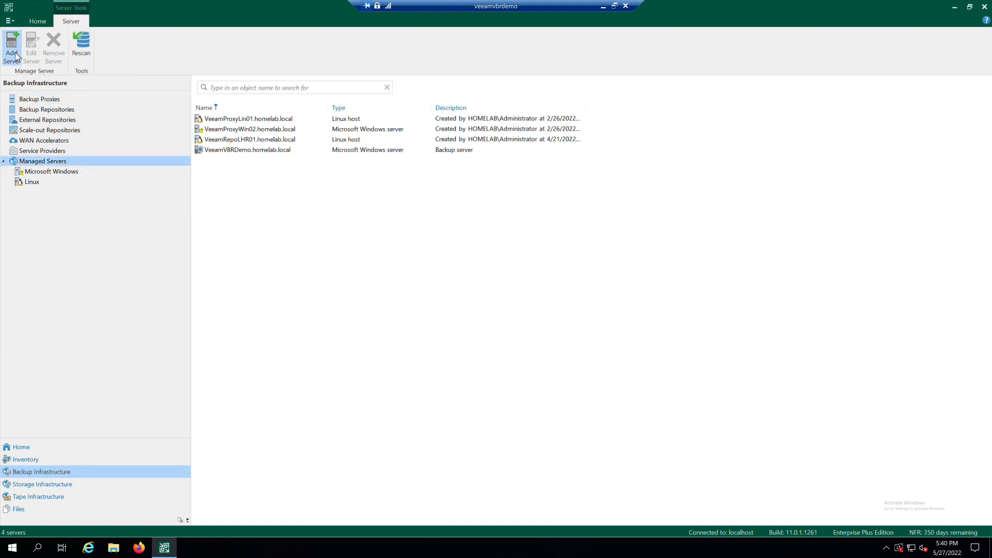
# Start adding a VMware vSphere server via Add Server to open the New VMware Server wizard.
pyautogui.click(12, 45)
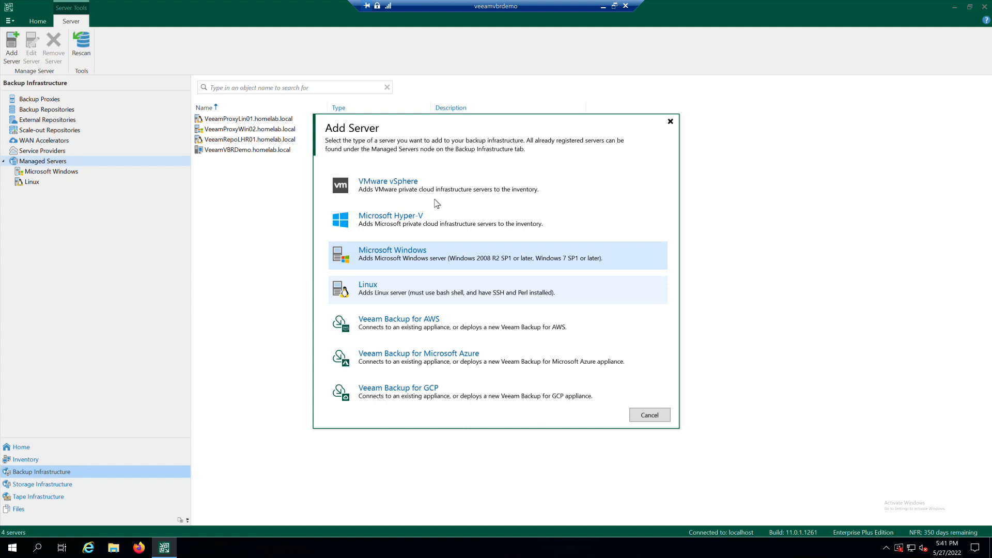
pyautogui.moveTo(435, 187)
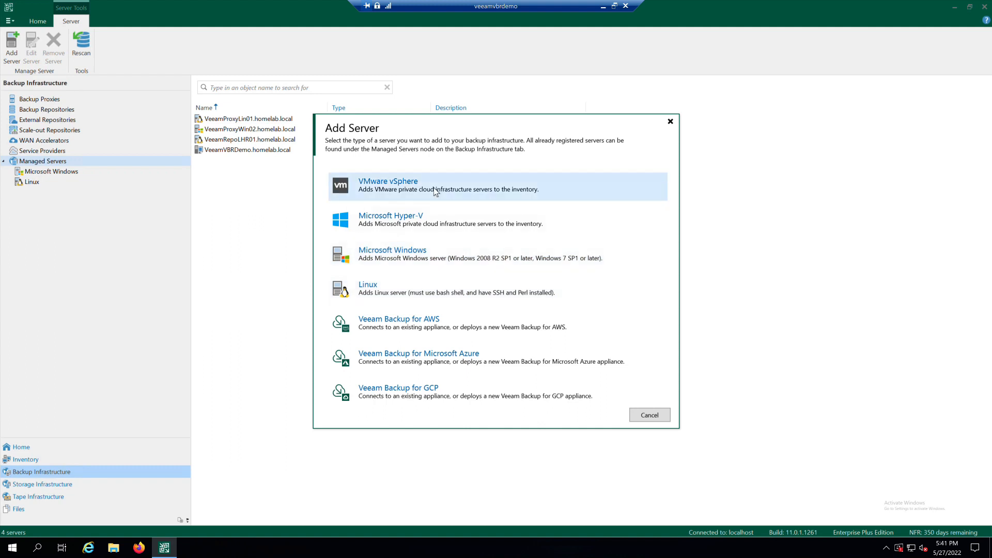
pyautogui.click(435, 185)
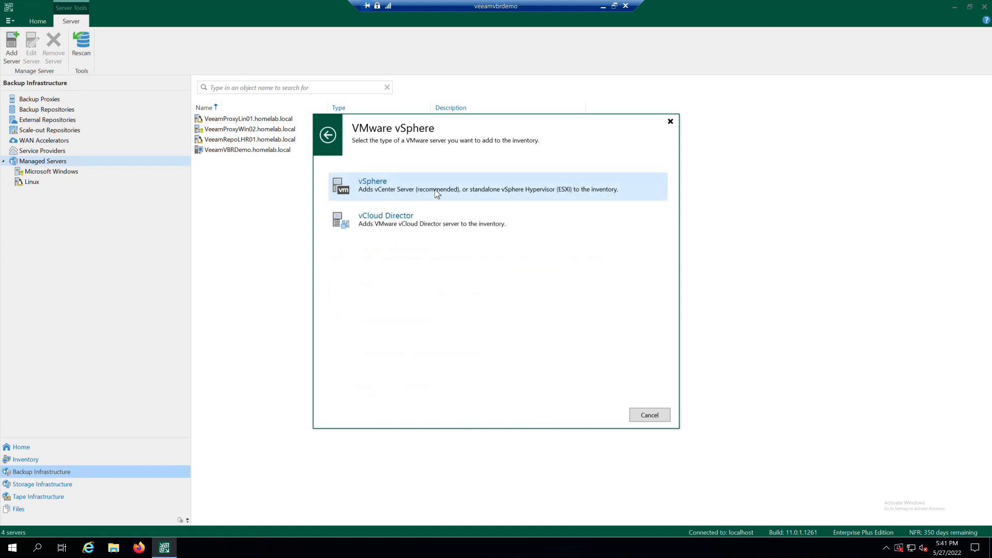
pyautogui.click(372, 185)
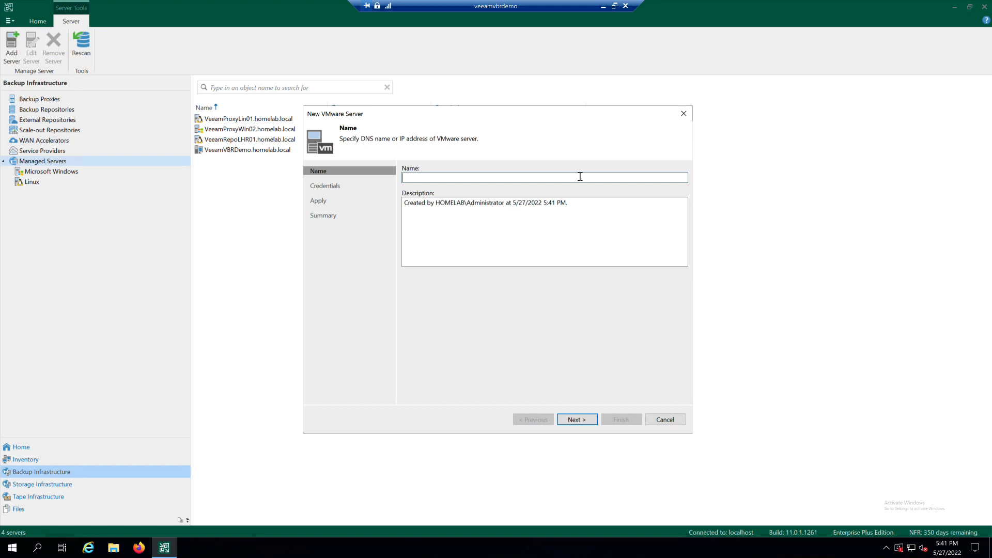
# Name the server vcenterlab01.homelab.local and continue to the credentials step.
pyautogui.write('vcenterlab01.homelab.local')
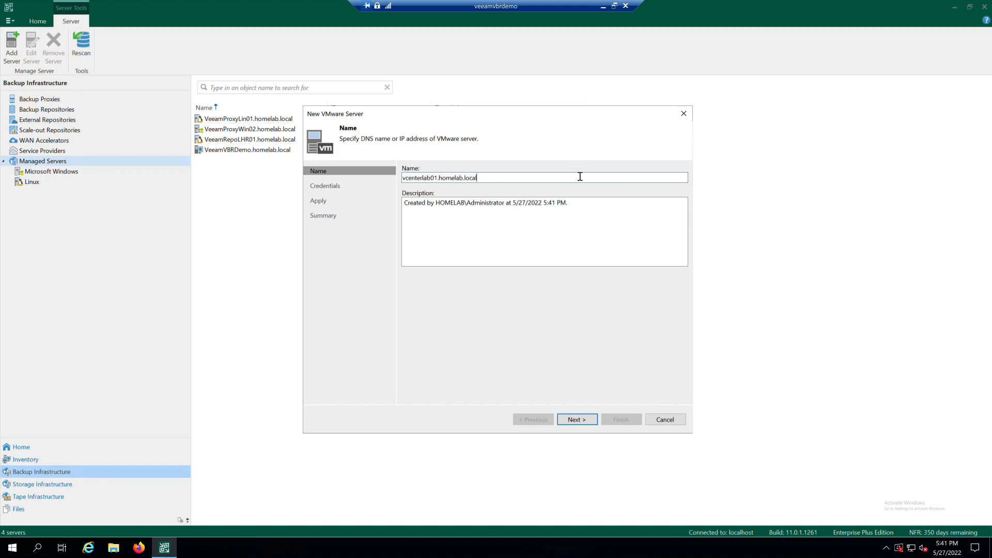
pyautogui.click(576, 419)
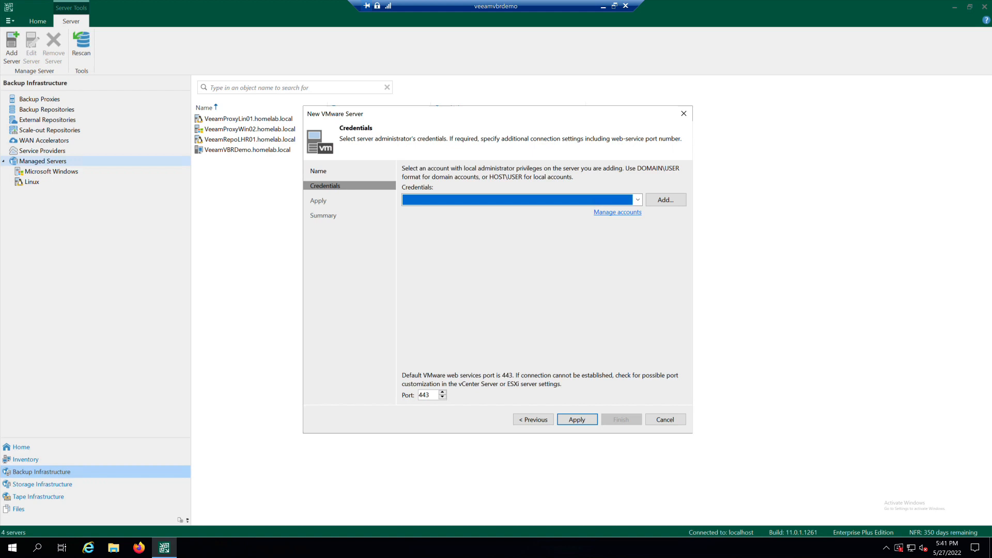
pyautogui.moveTo(466, 228)
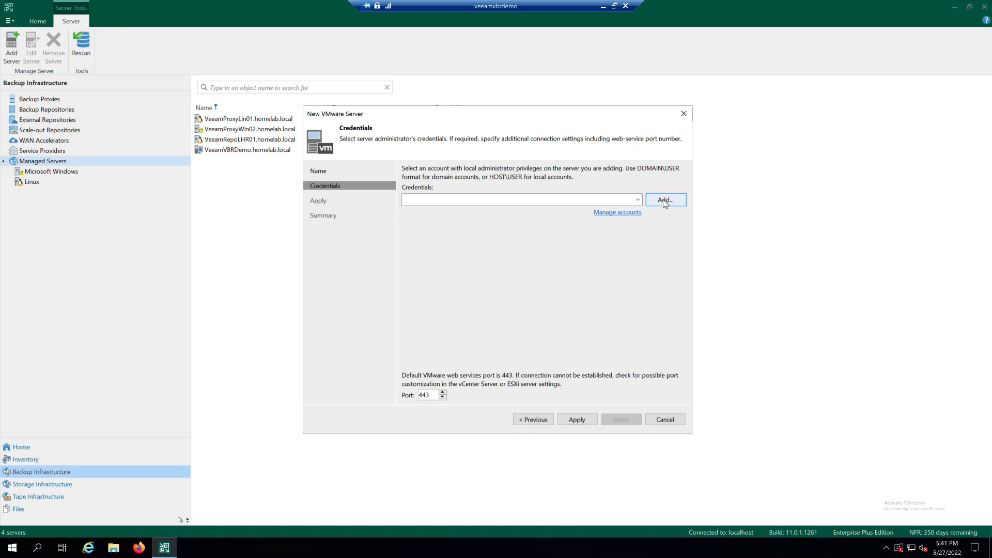
pyautogui.click(665, 200)
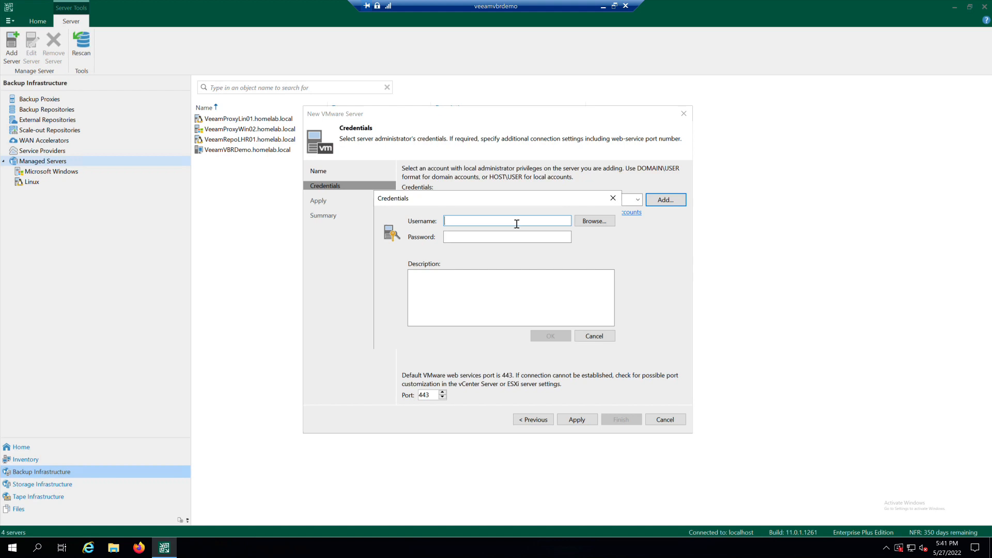
pyautogui.write('administrator@vsphere.local')
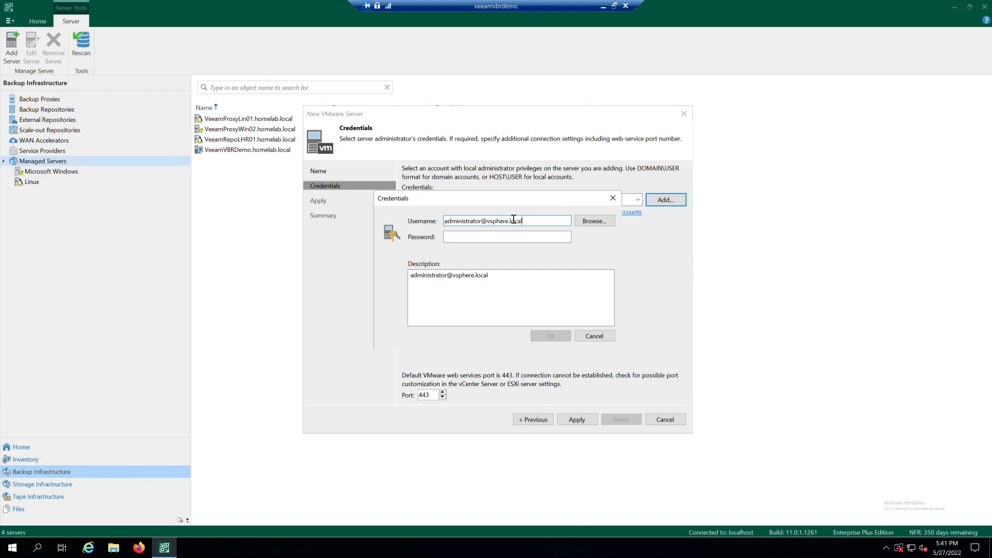
pyautogui.click(506, 236)
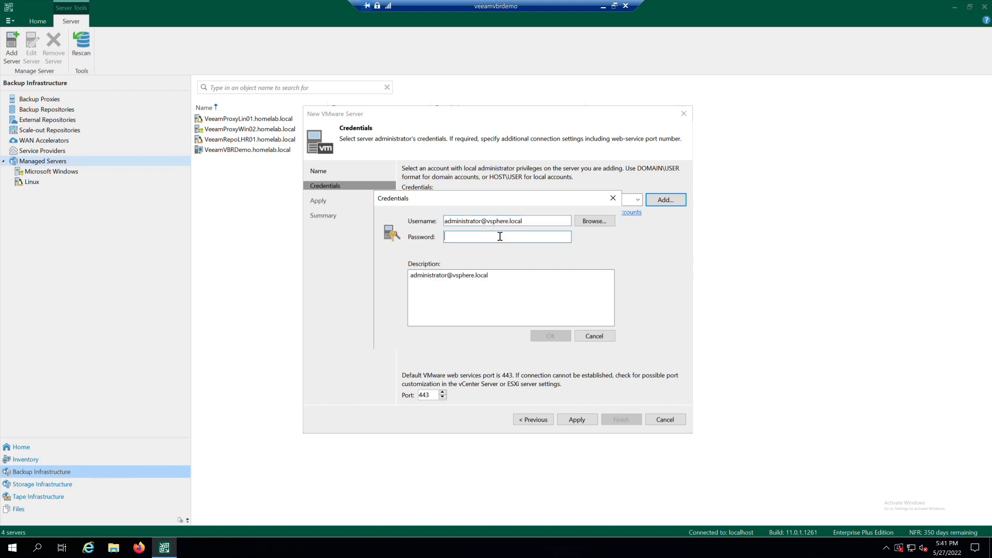
pyautogui.write('password')
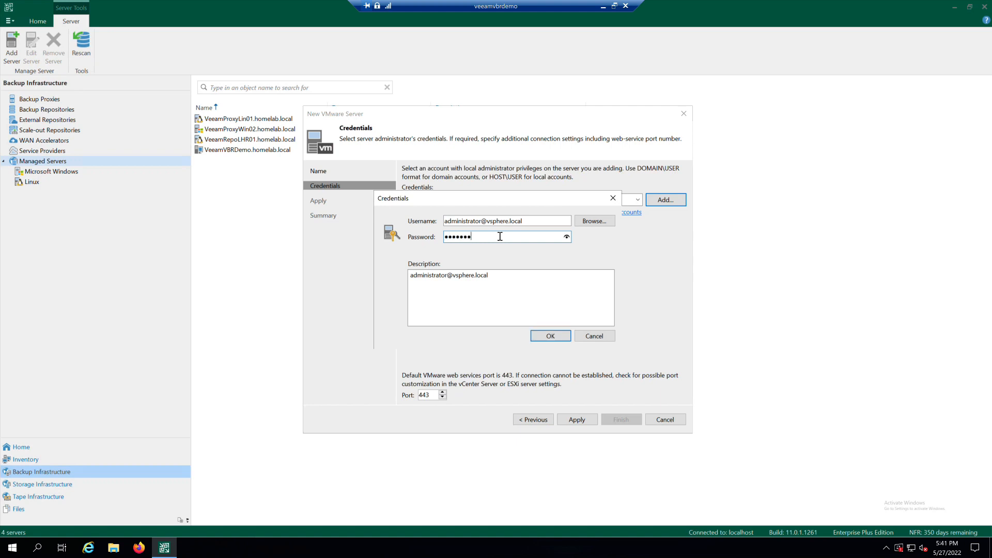
pyautogui.click(549, 336)
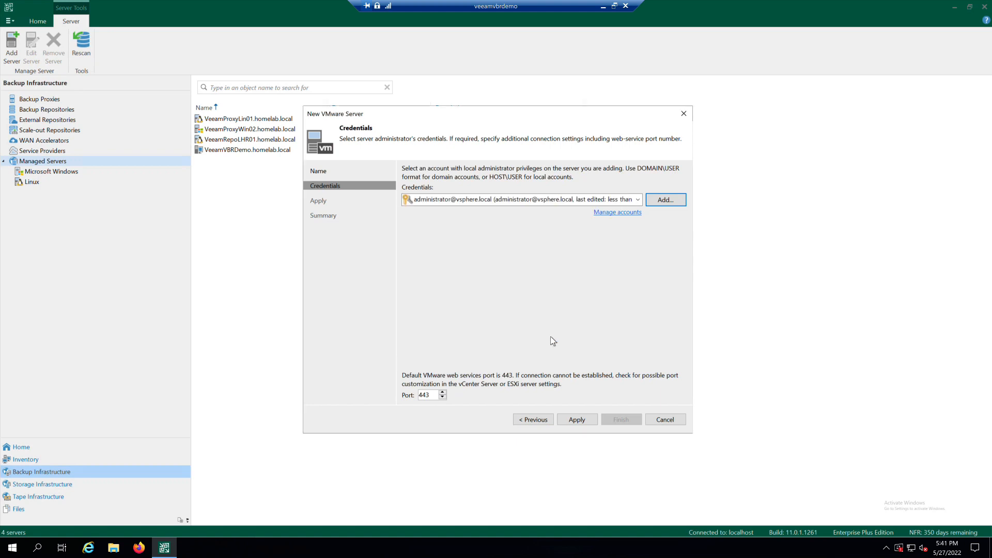
pyautogui.moveTo(566, 379)
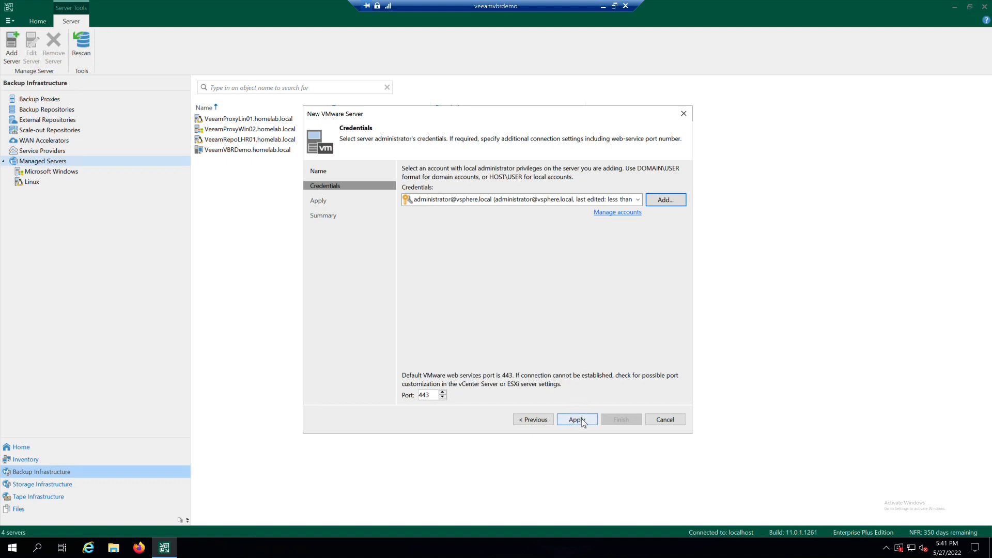
# Apply the connection settings, accepting the untrusted certificate security alert.
pyautogui.click(576, 419)
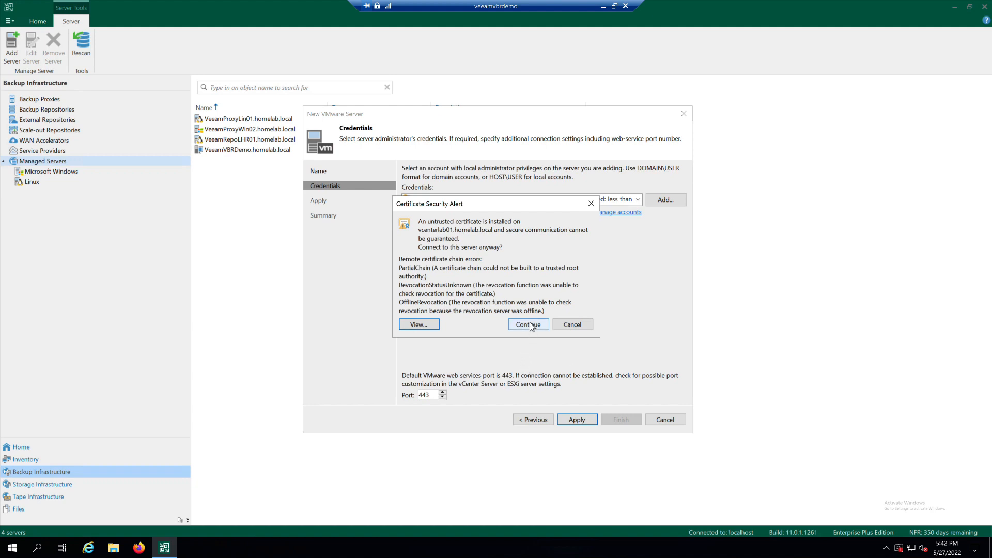
pyautogui.click(528, 324)
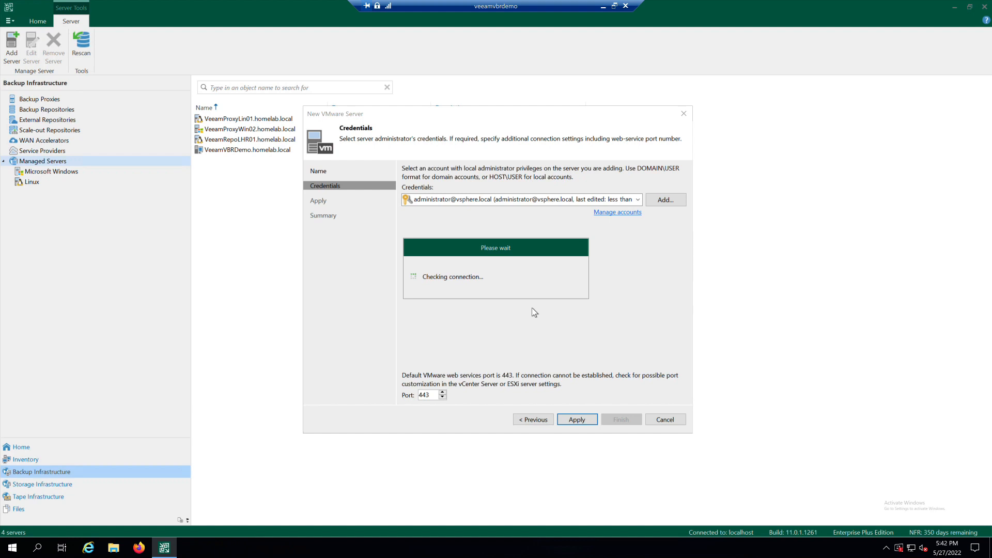
pyautogui.click(576, 420)
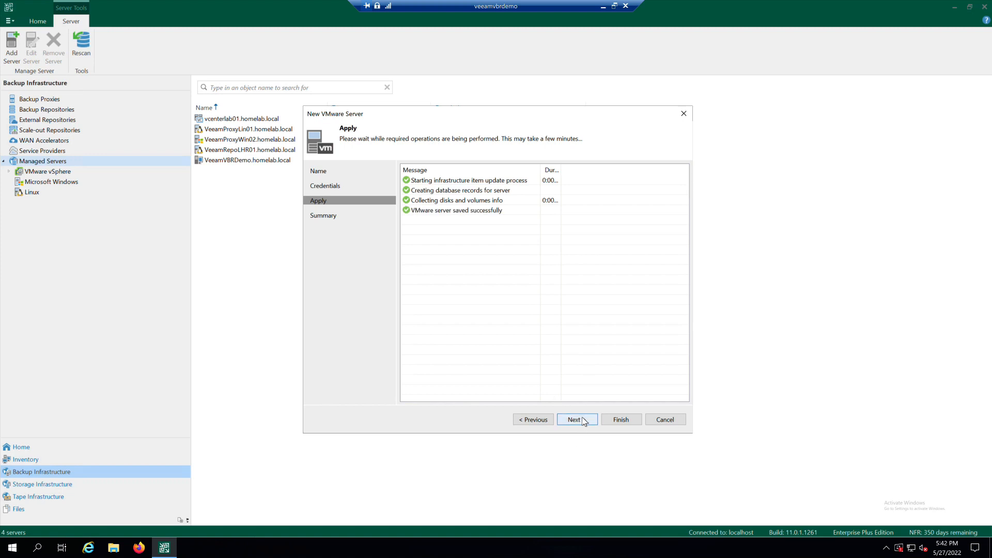
# Review the summary and finish the New VMware Server wizard.
pyautogui.click(573, 419)
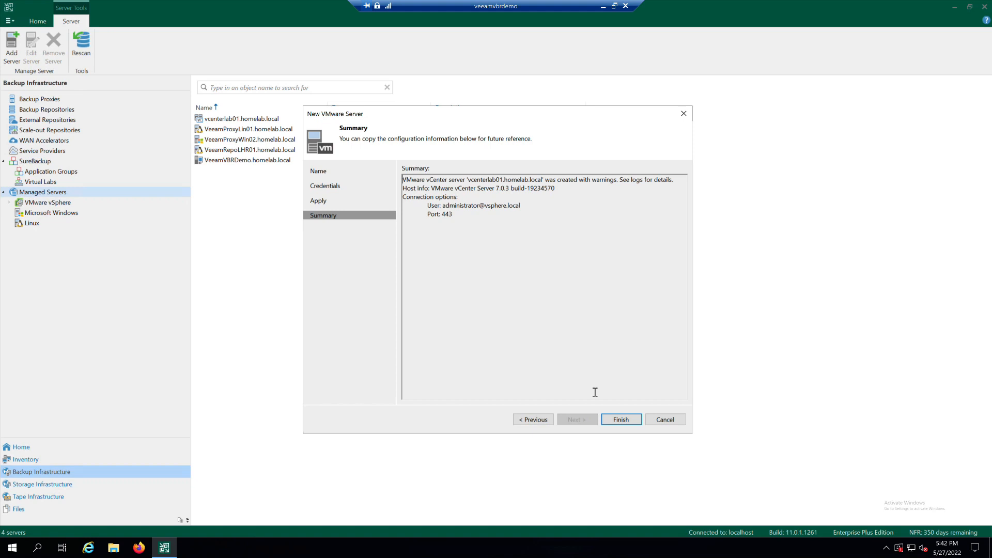
pyautogui.moveTo(621, 419)
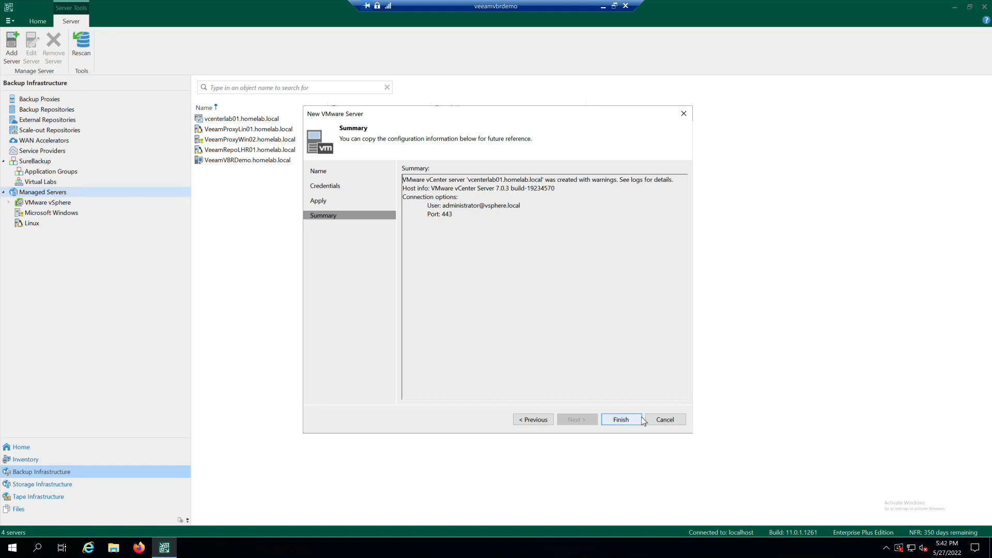
pyautogui.click(621, 419)
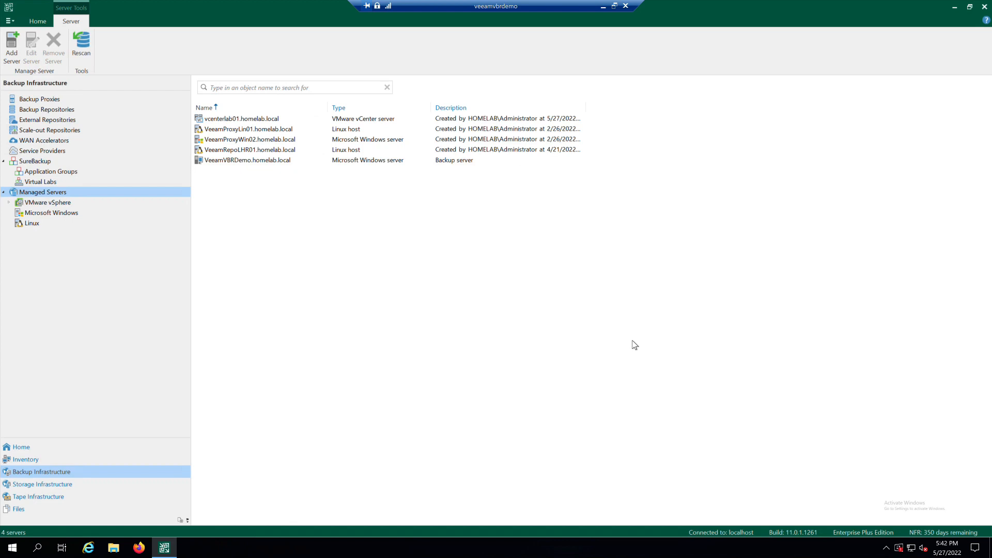
pyautogui.moveTo(850, 340)
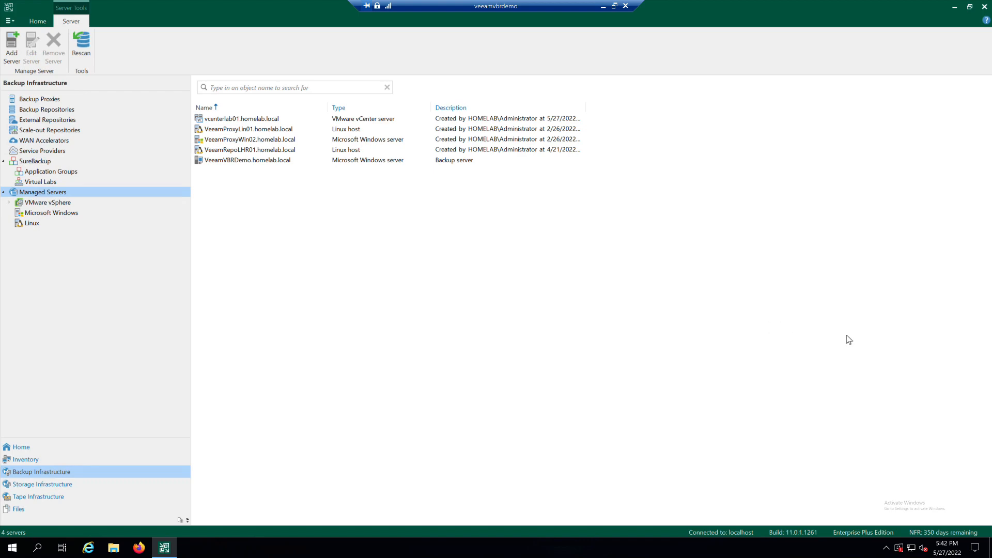